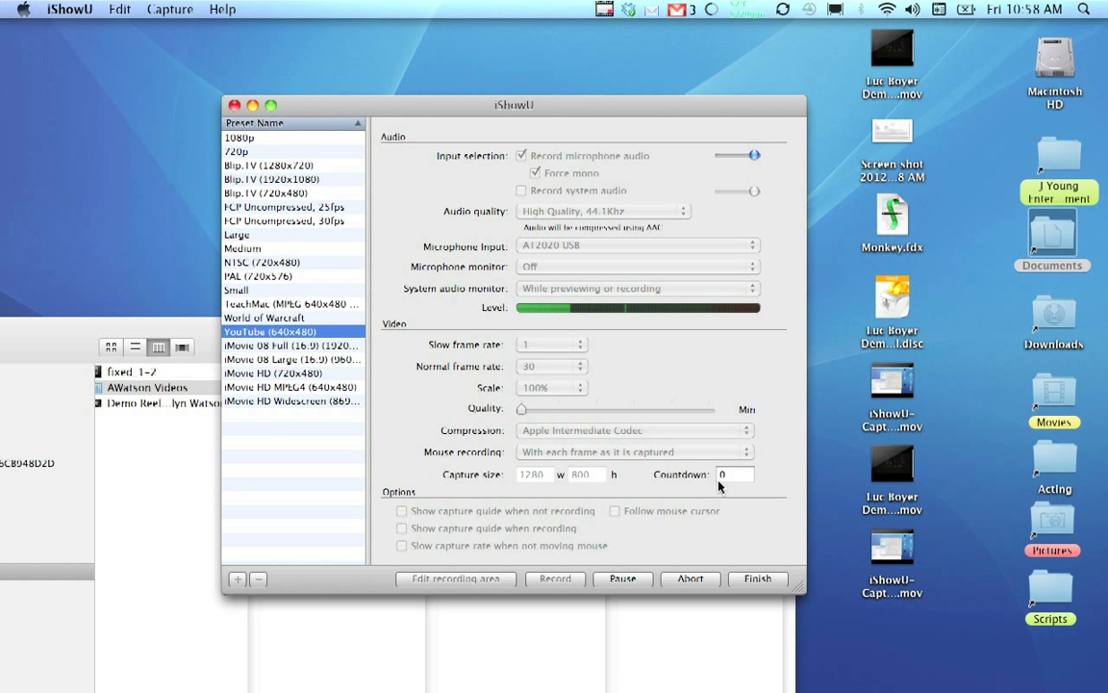
pyautogui.moveTo(267, 30)
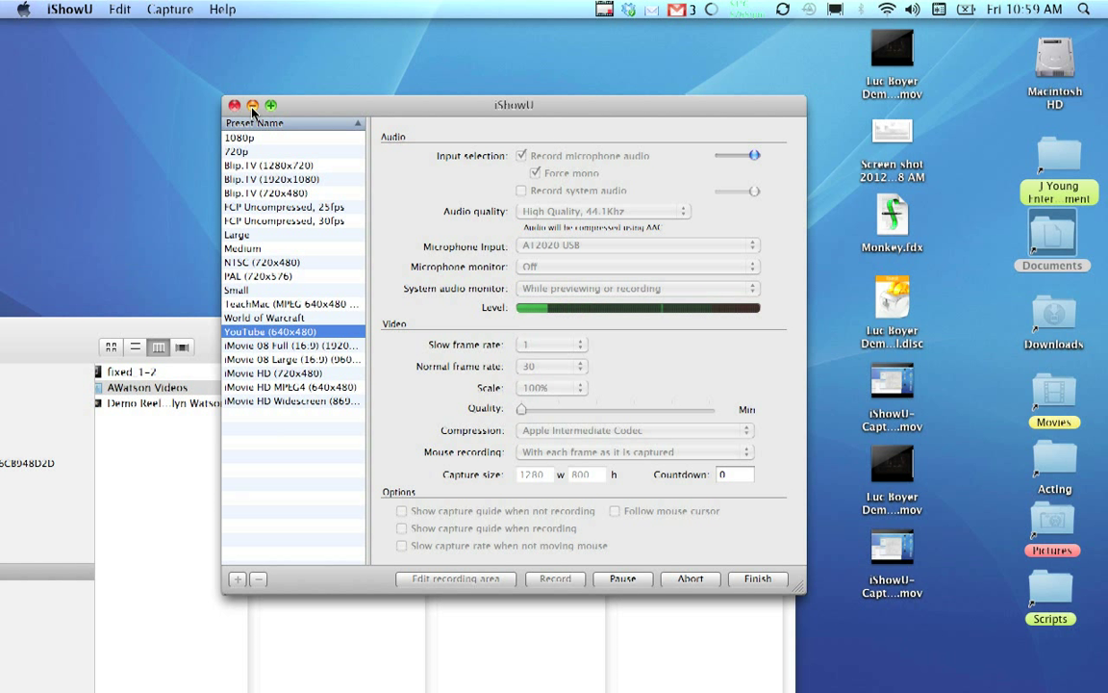
# Step: Minimize the iShowU settings window to reveal the VIDEO_TS folder in Finder
pyautogui.click(235, 100)
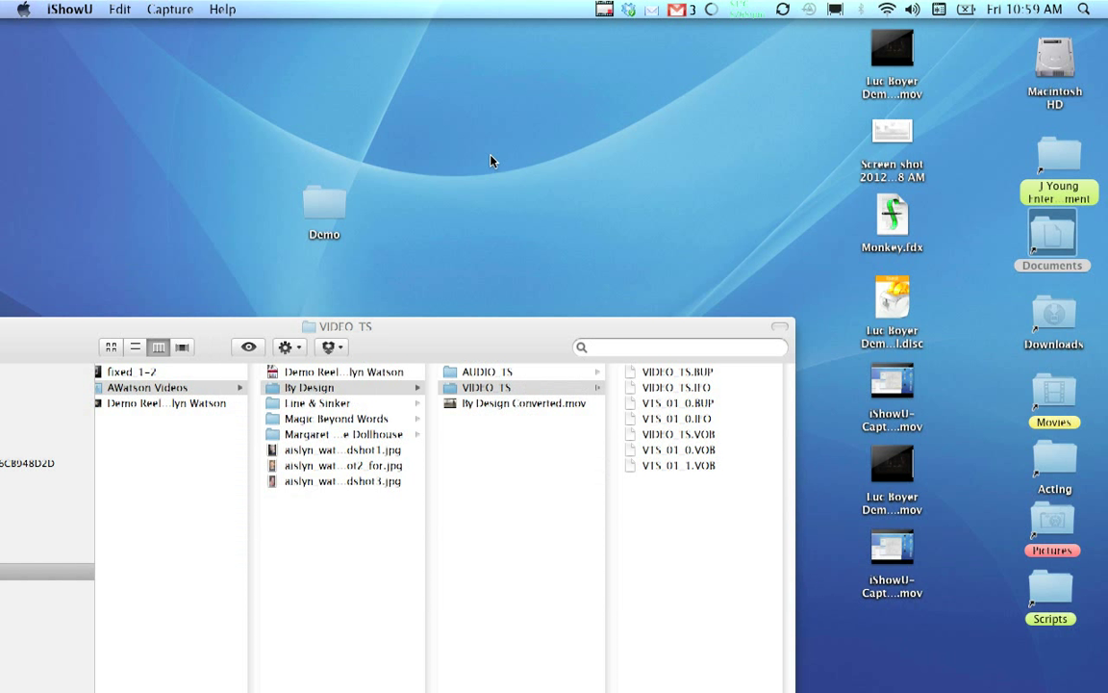
pyautogui.moveTo(522, 325)
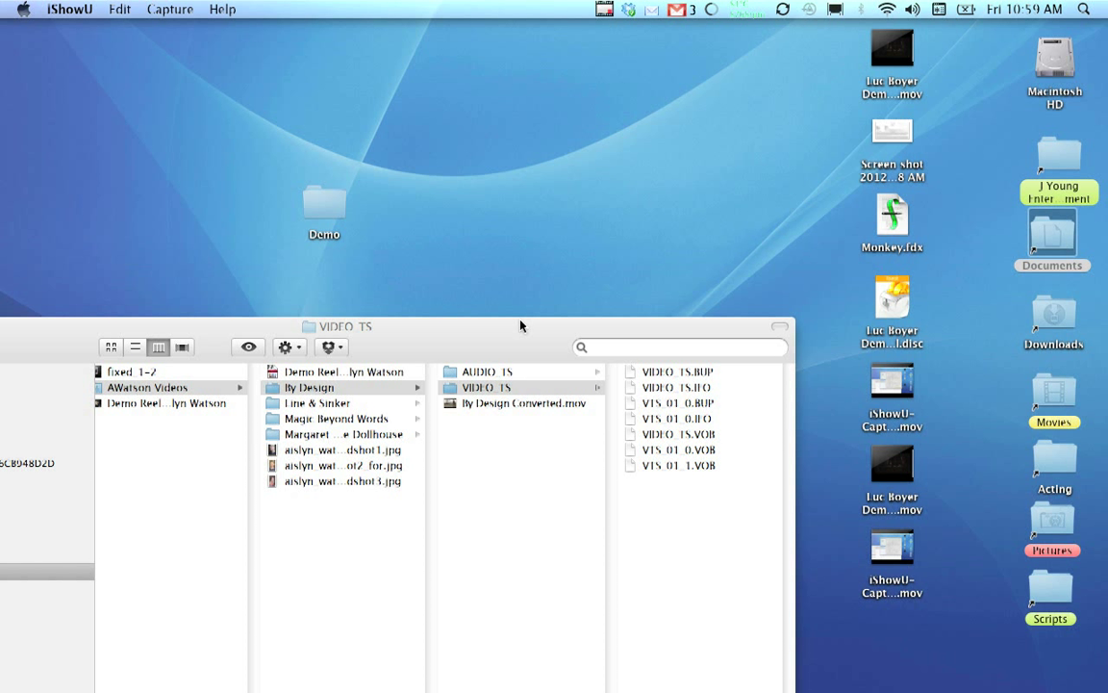
pyautogui.moveTo(488, 344)
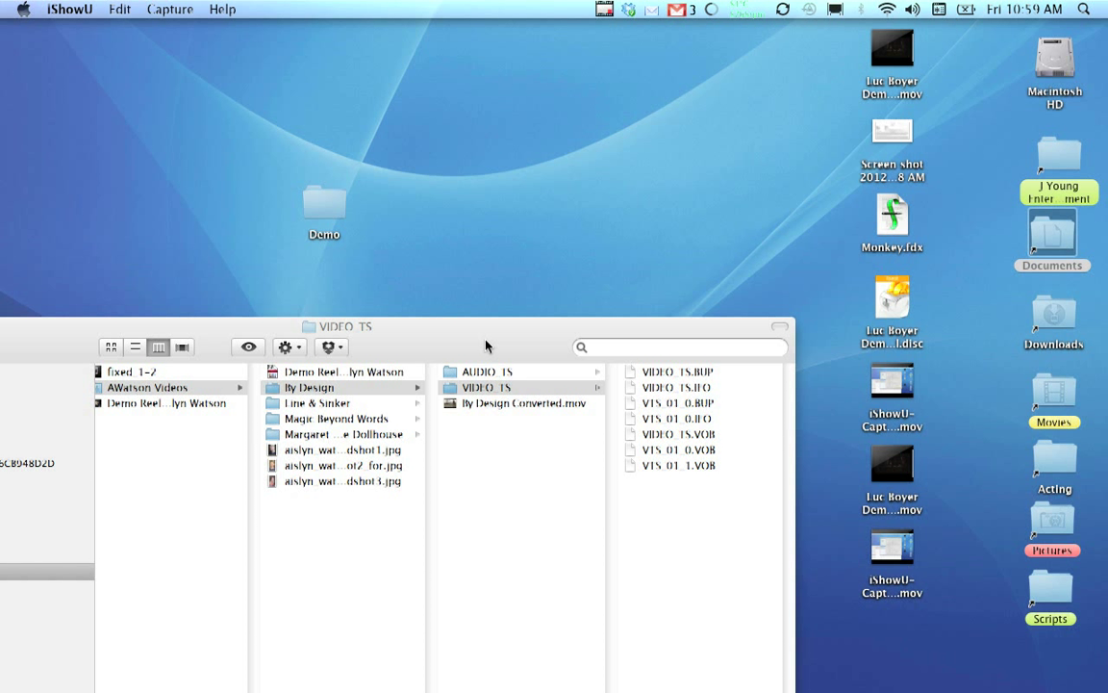
pyautogui.moveTo(483, 550)
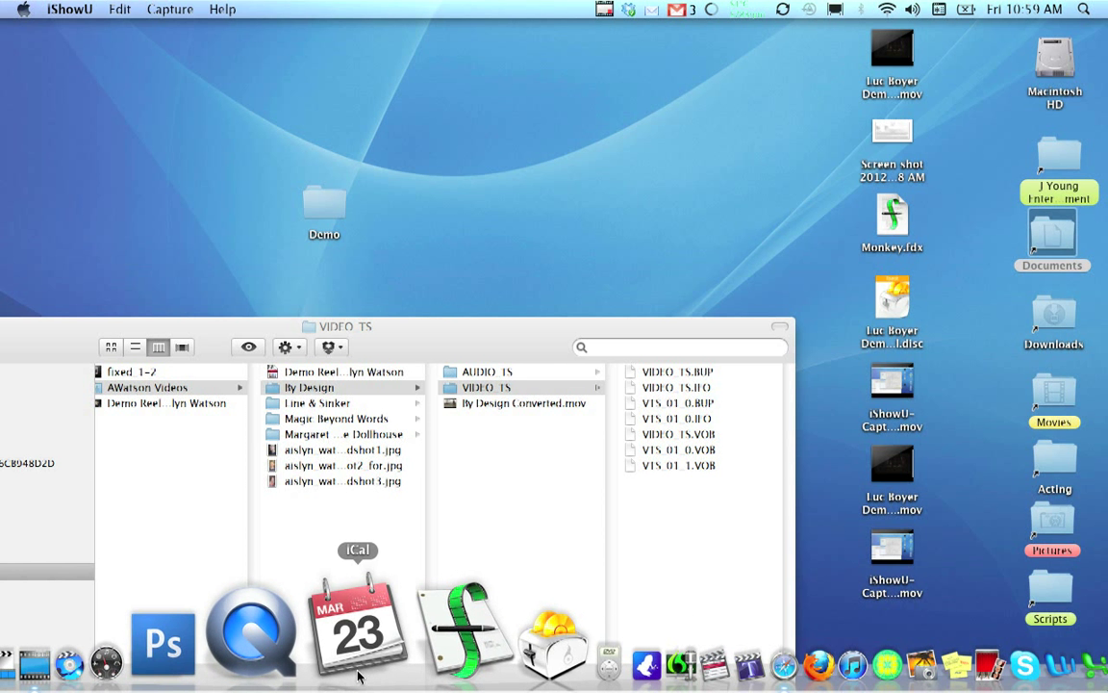
pyautogui.moveTo(130, 654)
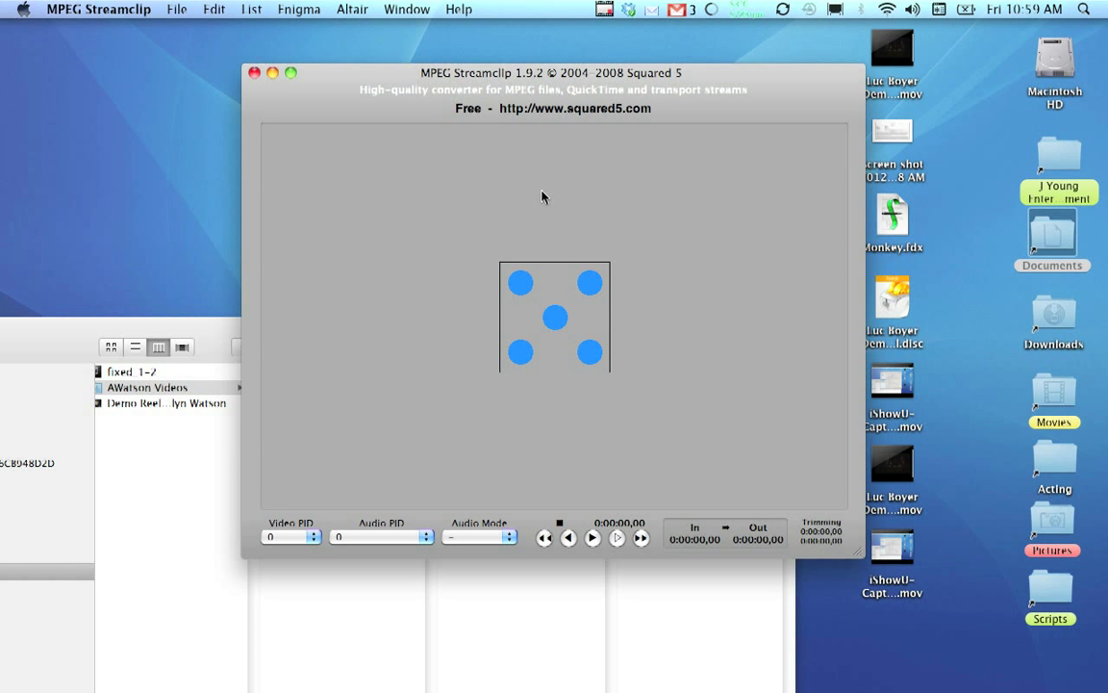
pyautogui.moveTo(628, 173)
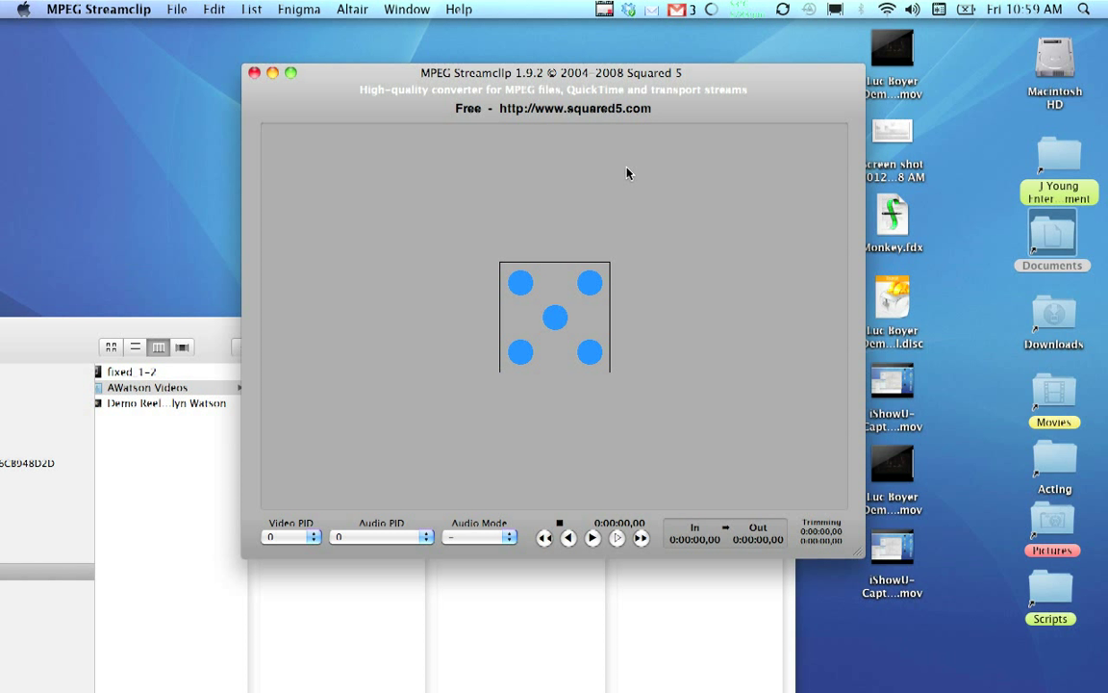
pyautogui.moveTo(538, 330)
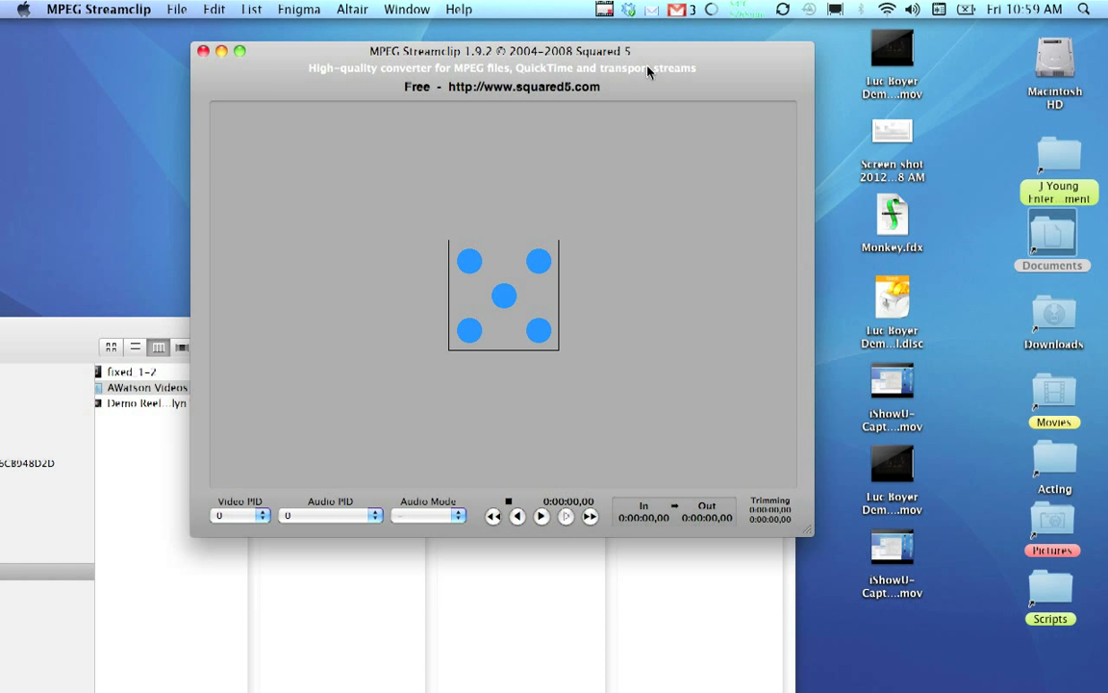
pyautogui.moveTo(153, 335)
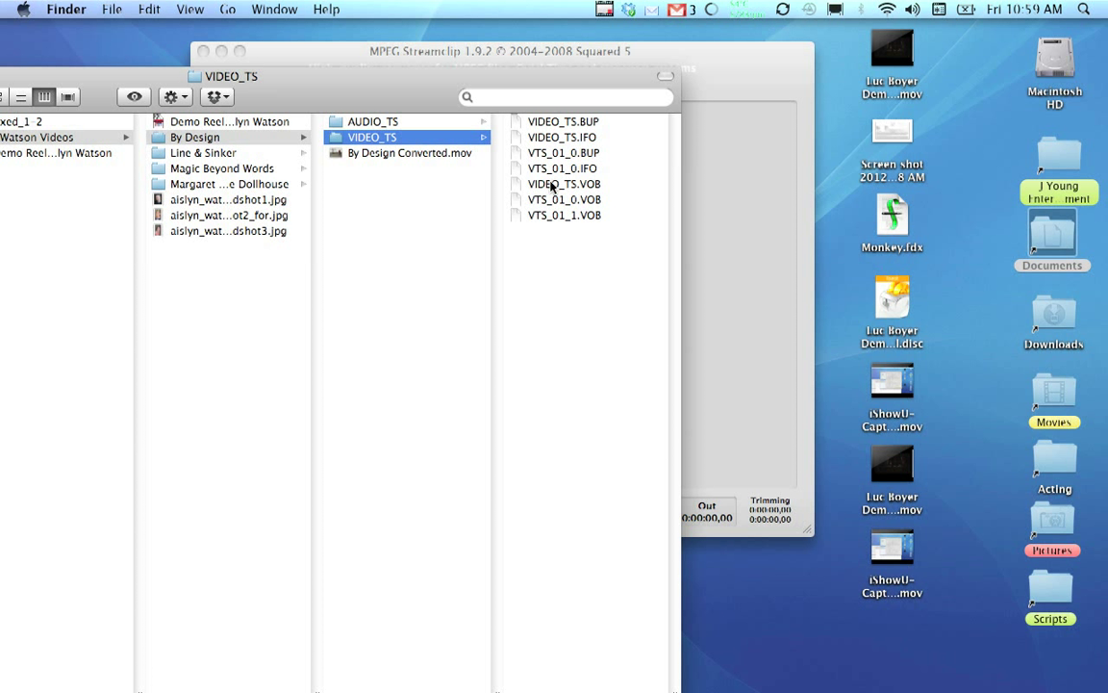
pyautogui.moveTo(597, 152)
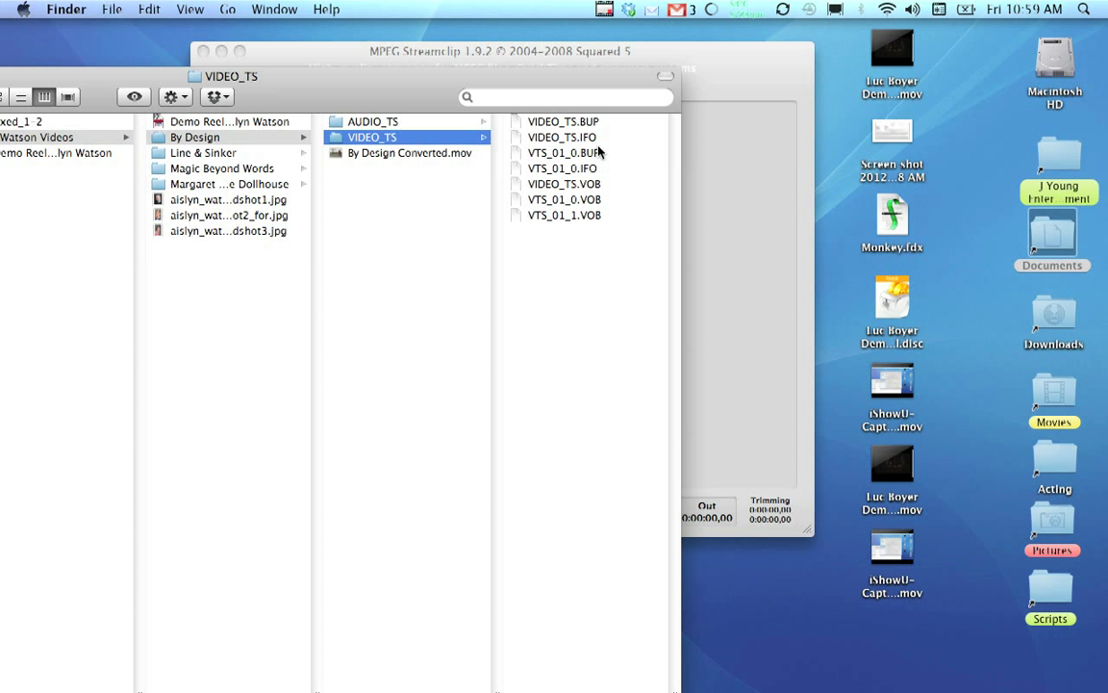
pyautogui.moveTo(616, 168)
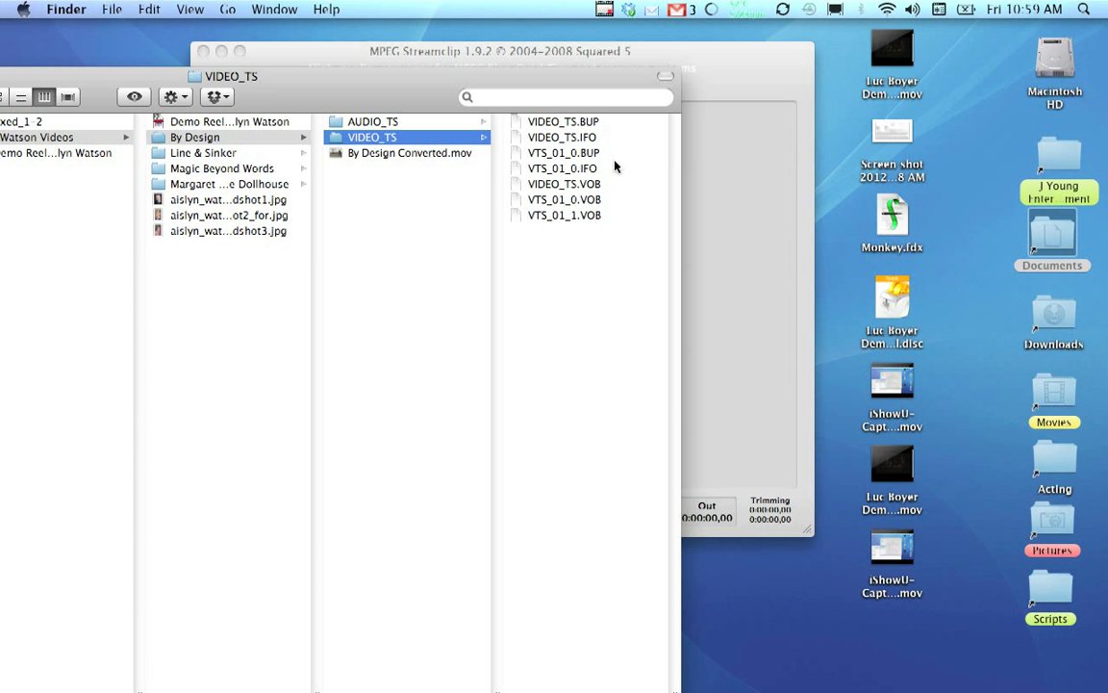
pyautogui.moveTo(594, 202)
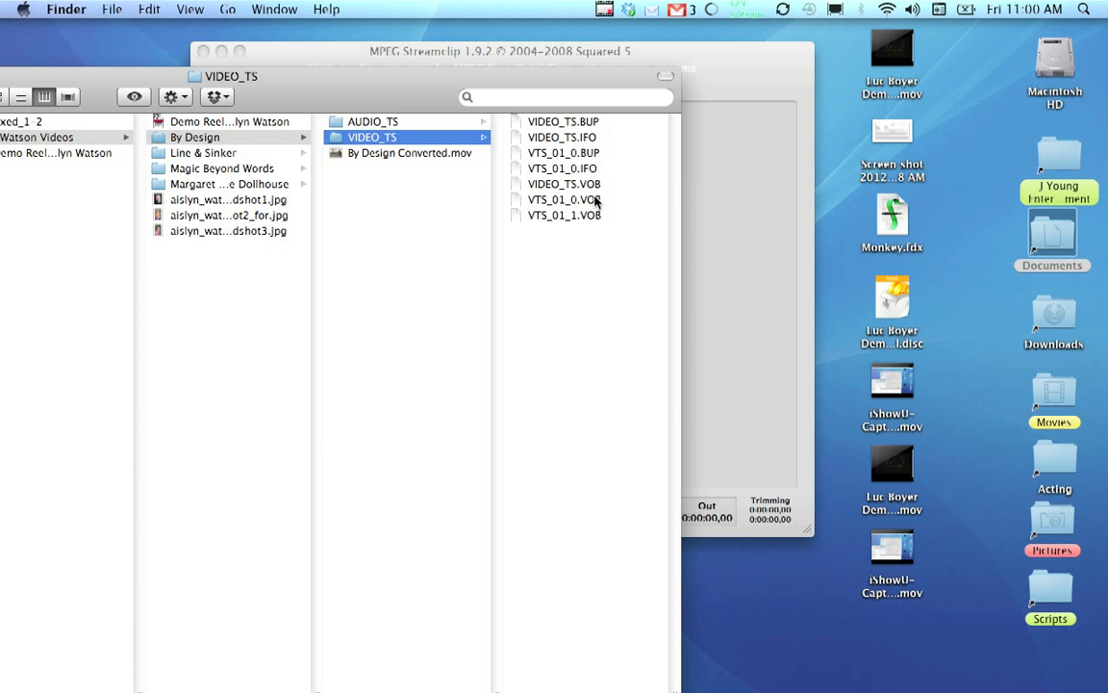
pyautogui.moveTo(593, 206)
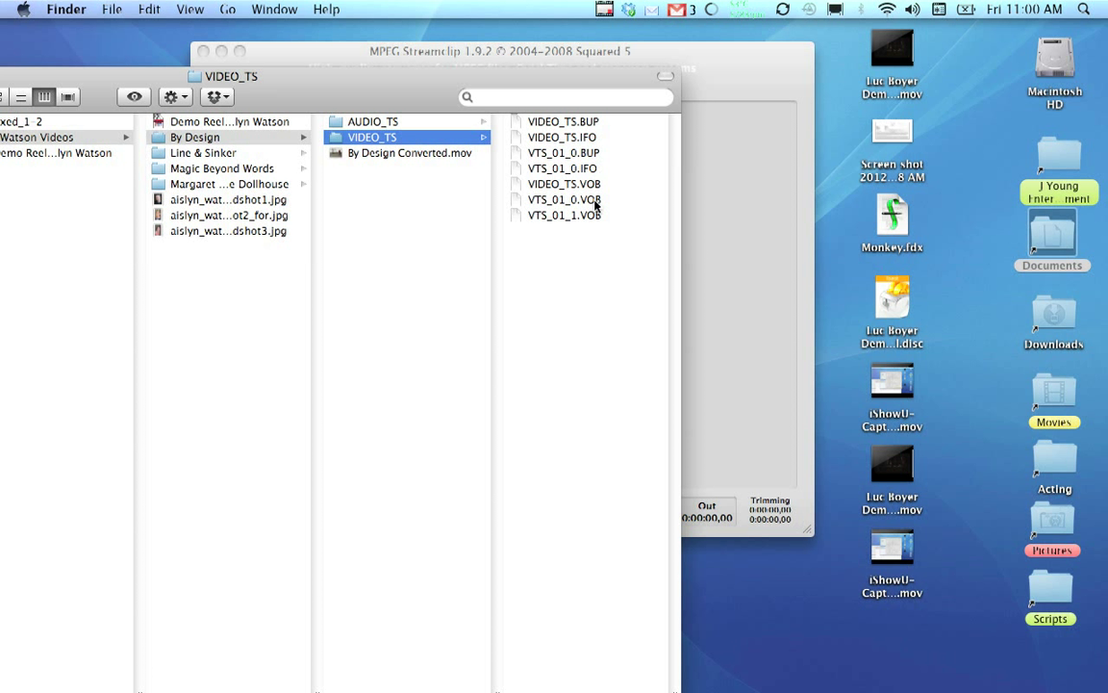
pyautogui.moveTo(568, 190)
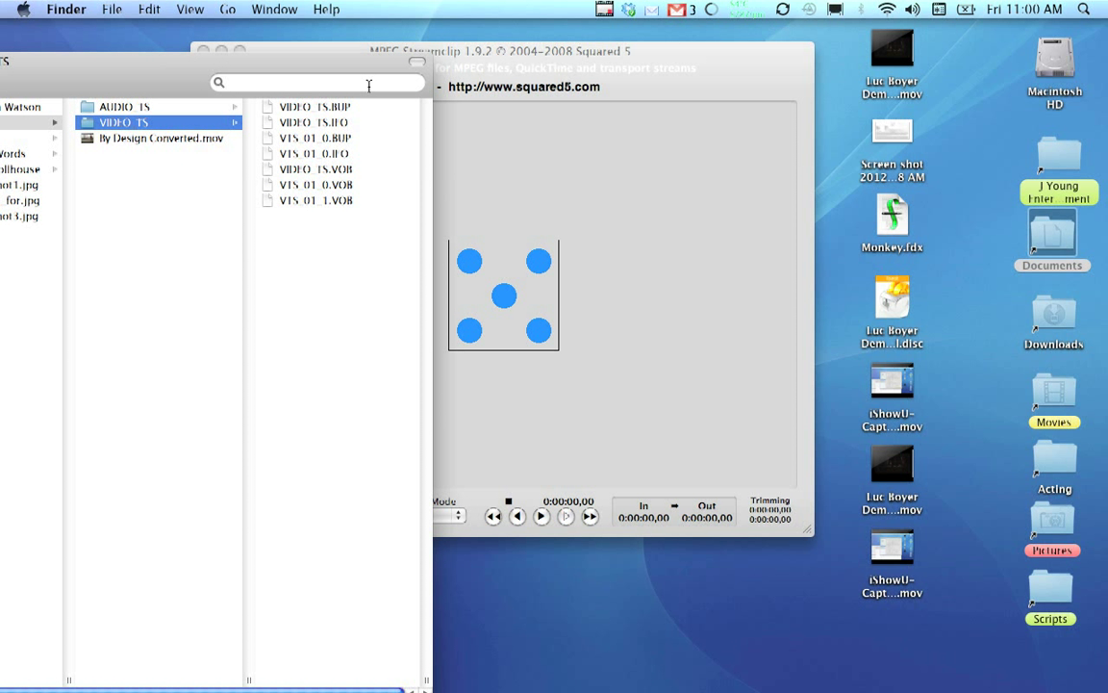
pyautogui.moveTo(515, 96)
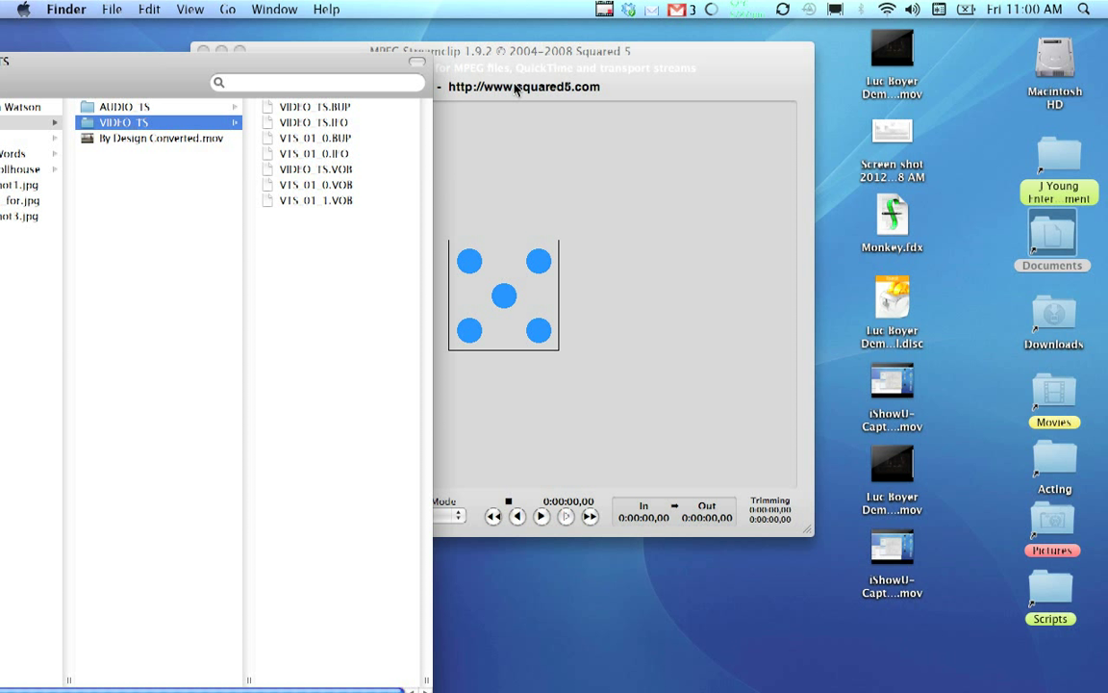
pyautogui.moveTo(332, 203)
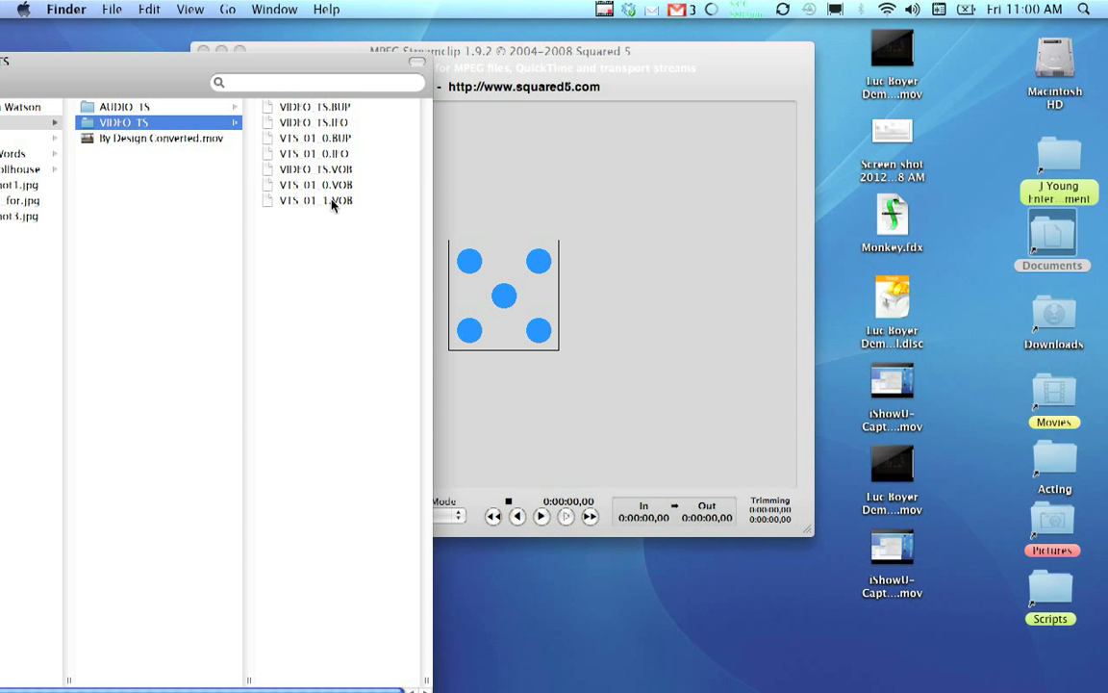
# Step: Open VTS_01_1.VOB in MPEG Streamclip and confirm opening it as a DVD stream
pyautogui.click(315, 200)
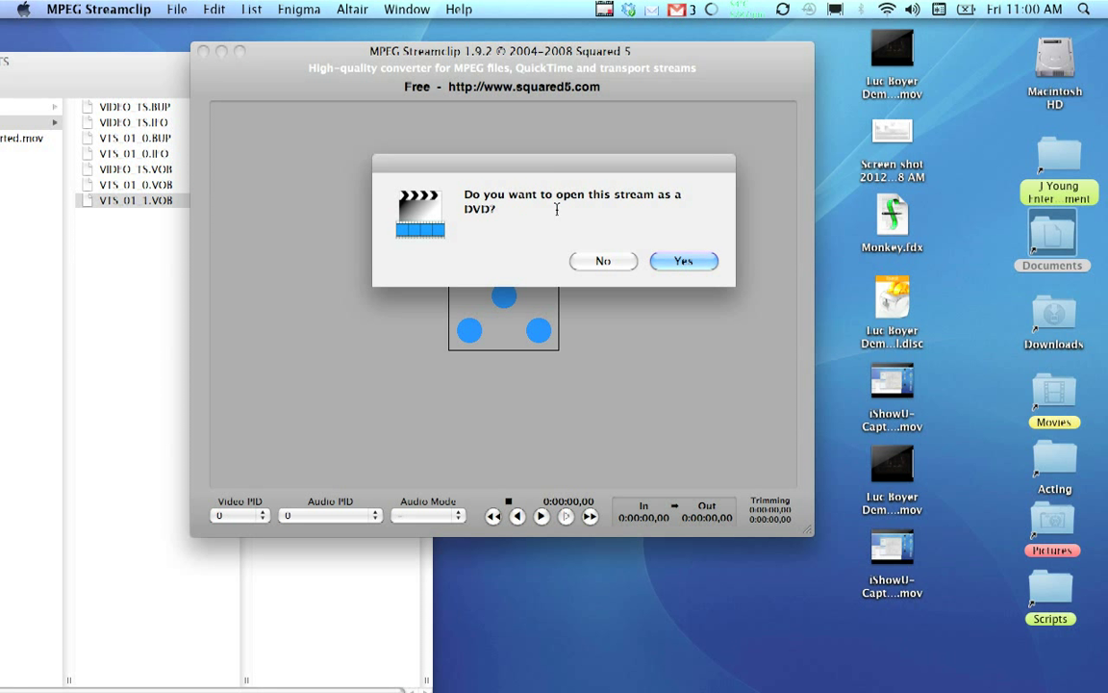
pyautogui.moveTo(698, 235)
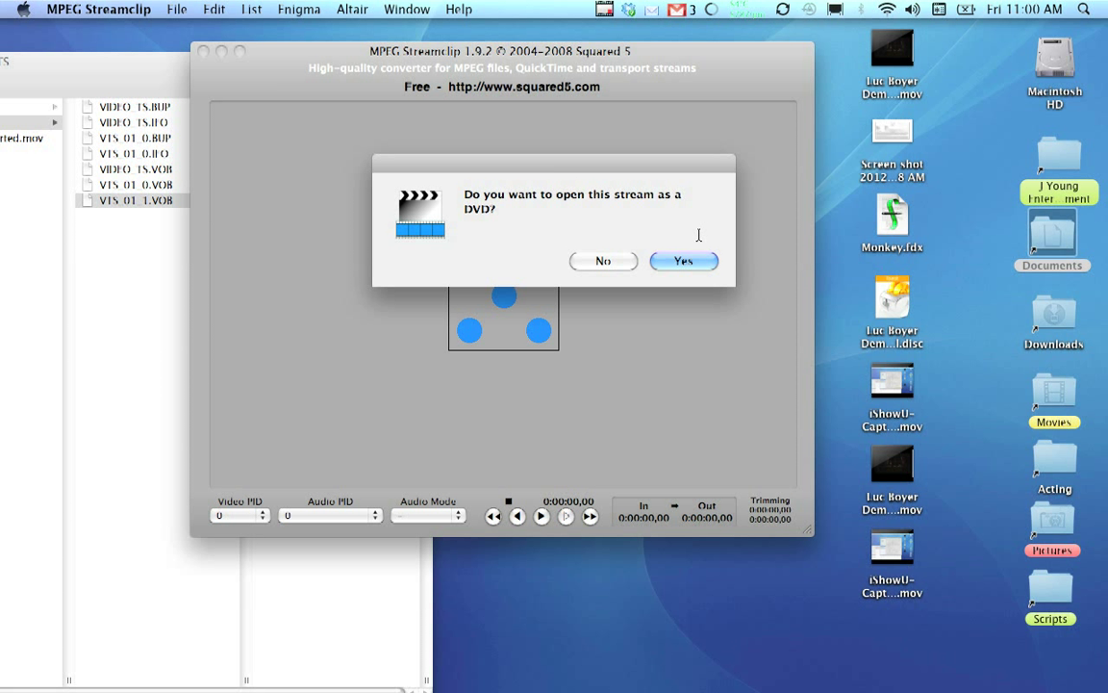
pyautogui.click(682, 260)
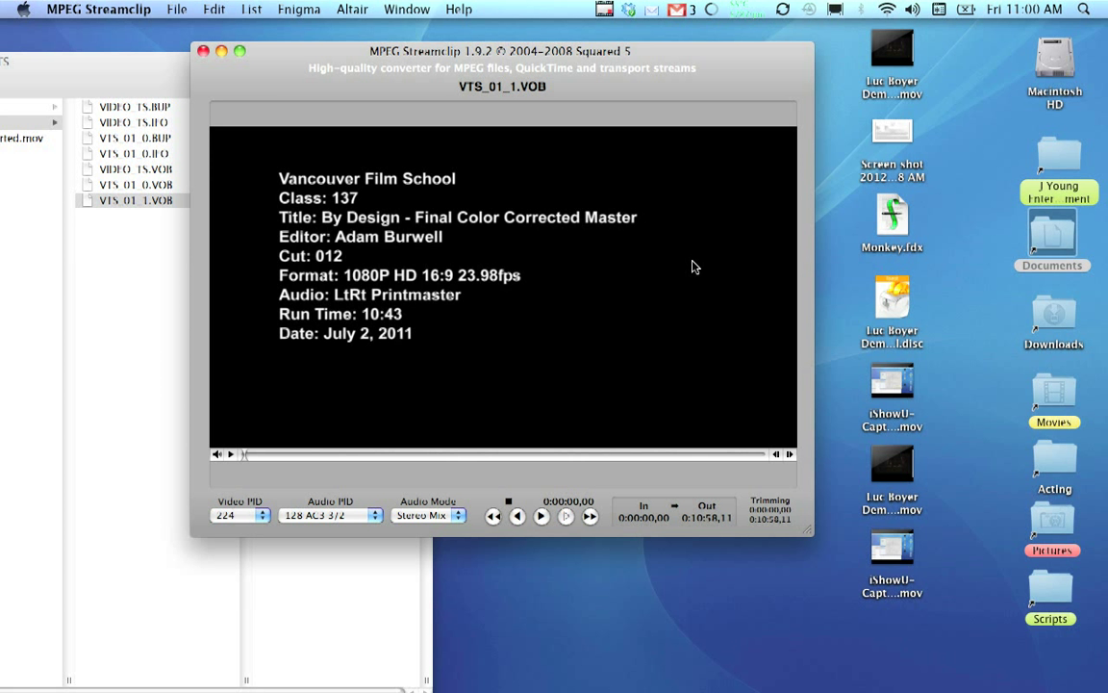
pyautogui.moveTo(561, 456)
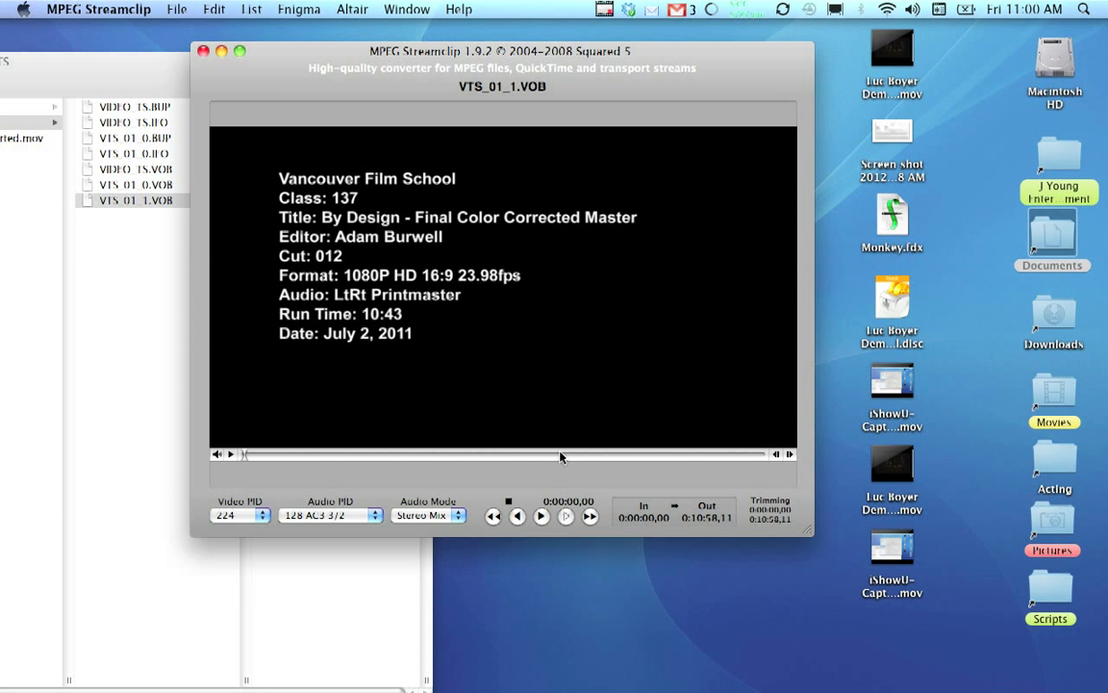
# Step: Scrub the timeline to mark the 0:06:26,12 to 0:07:29,06 section
pyautogui.moveTo(560, 453); pyautogui.dragTo(576, 454)
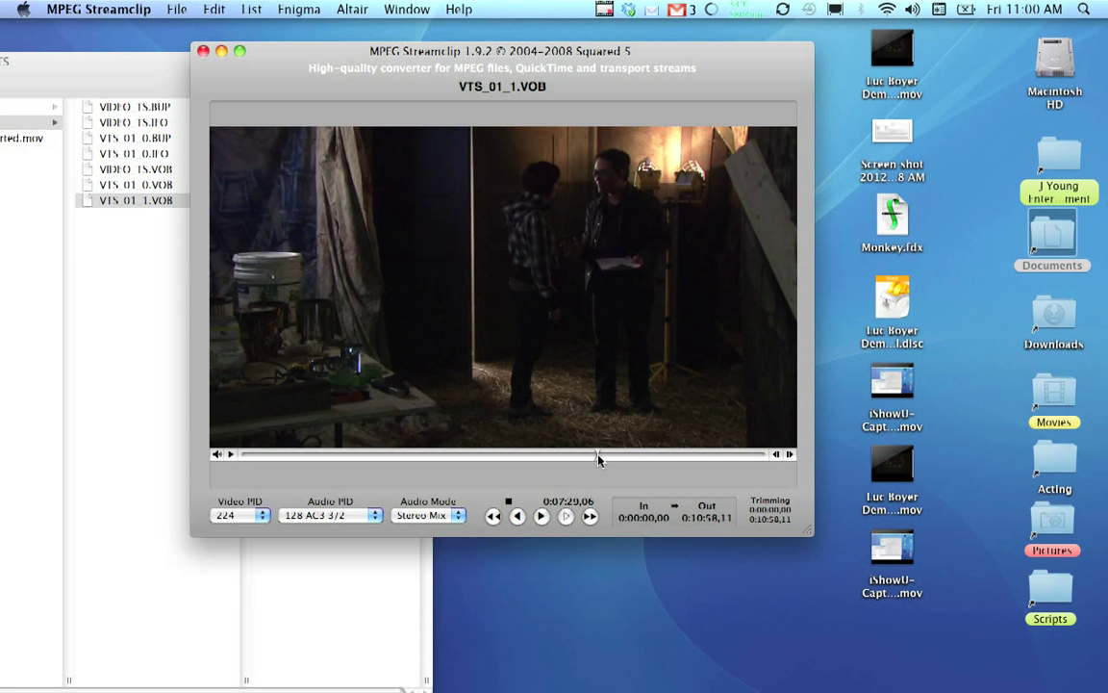
pyautogui.moveTo(596, 453); pyautogui.dragTo(567, 453)
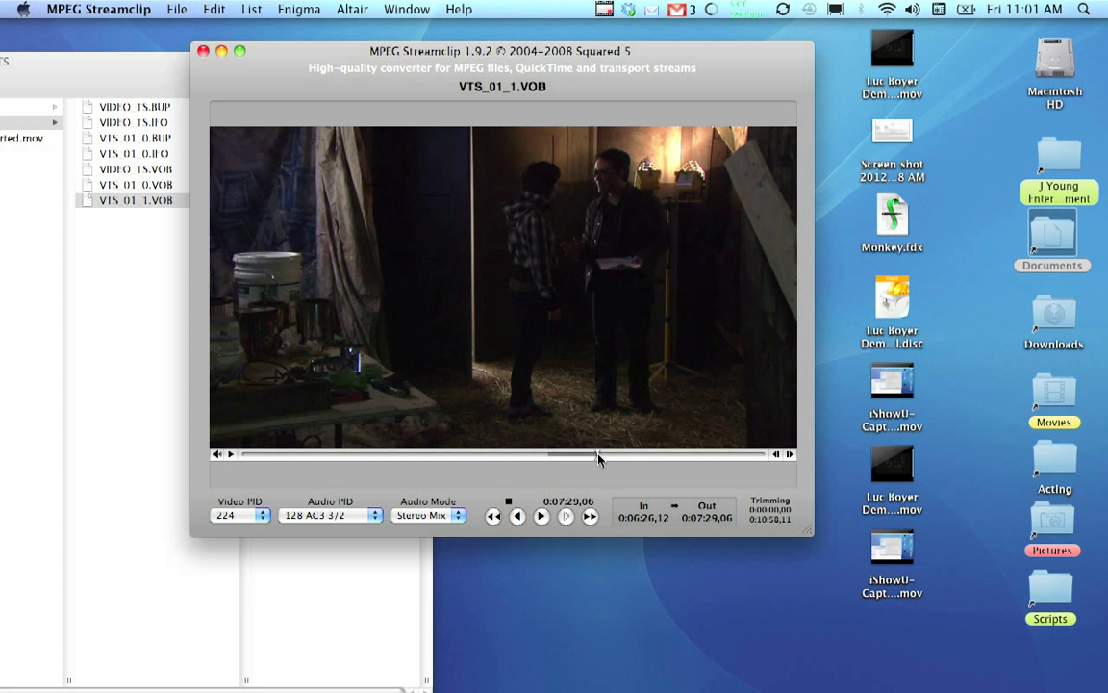
pyautogui.moveTo(606, 459)
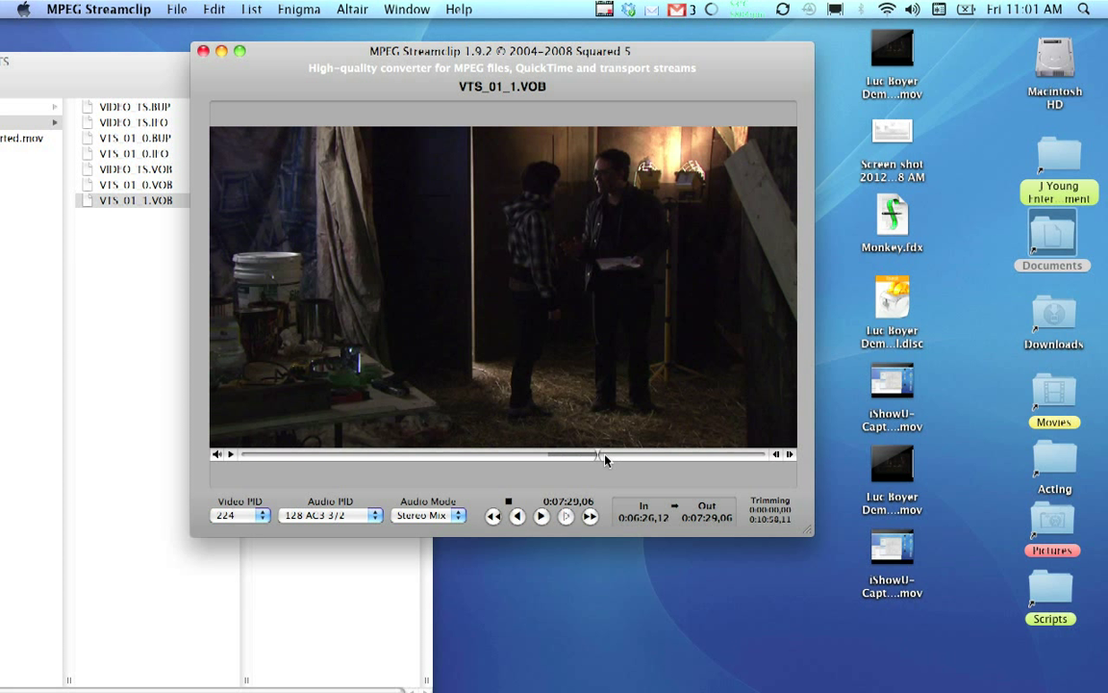
pyautogui.moveTo(618, 458)
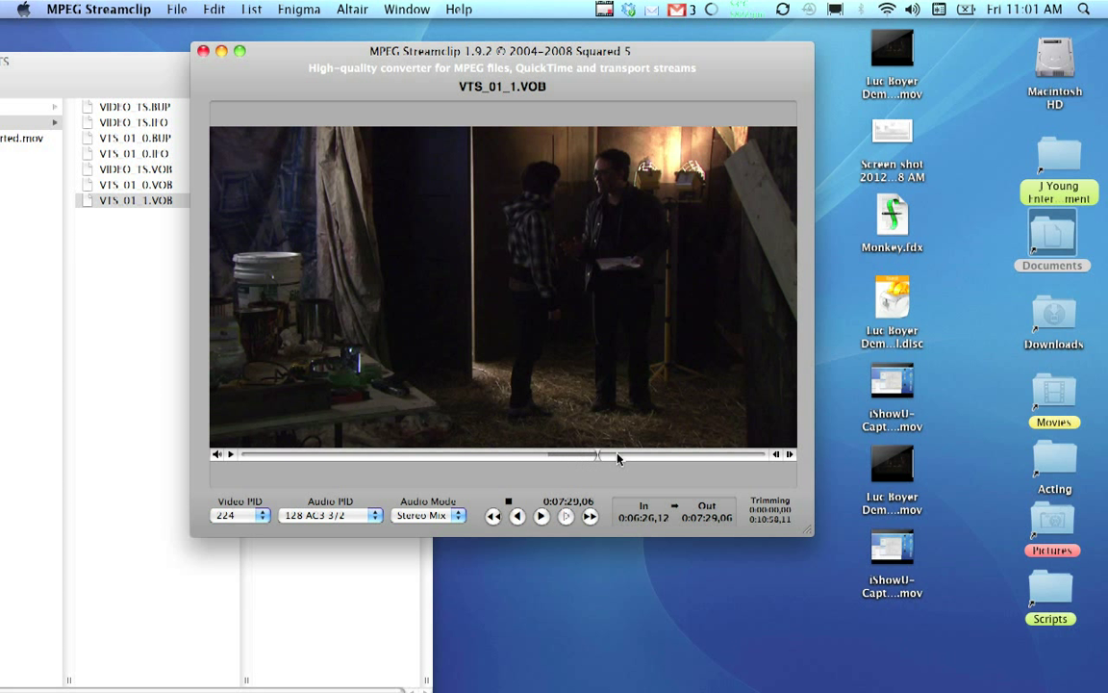
pyautogui.moveTo(585, 455)
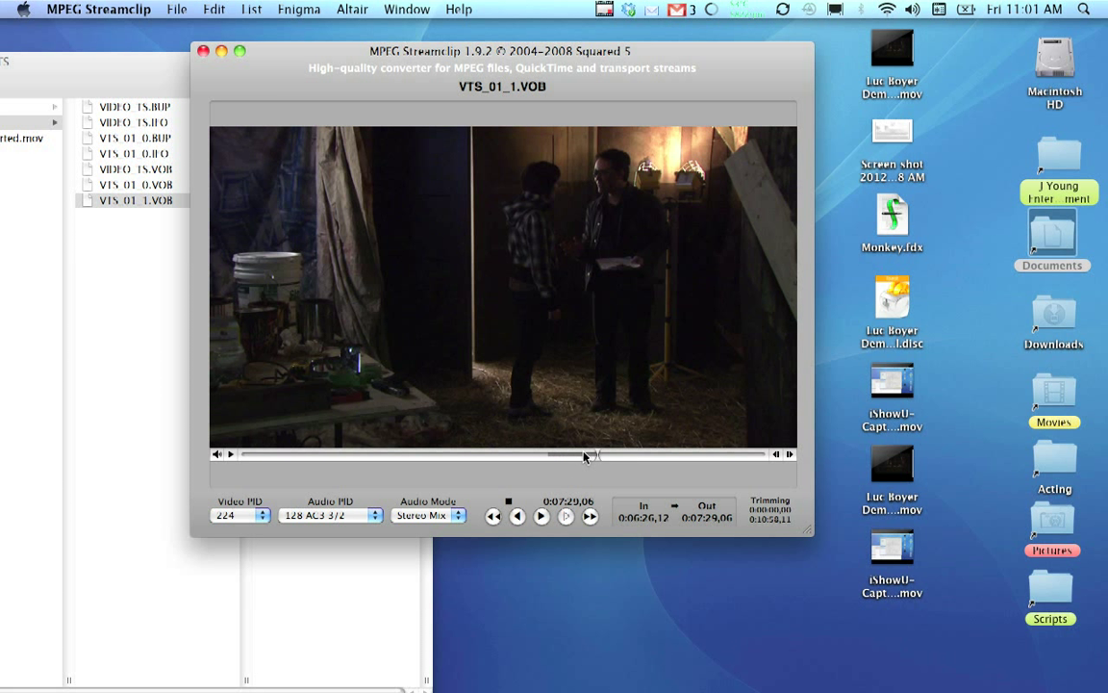
pyautogui.moveTo(590, 457)
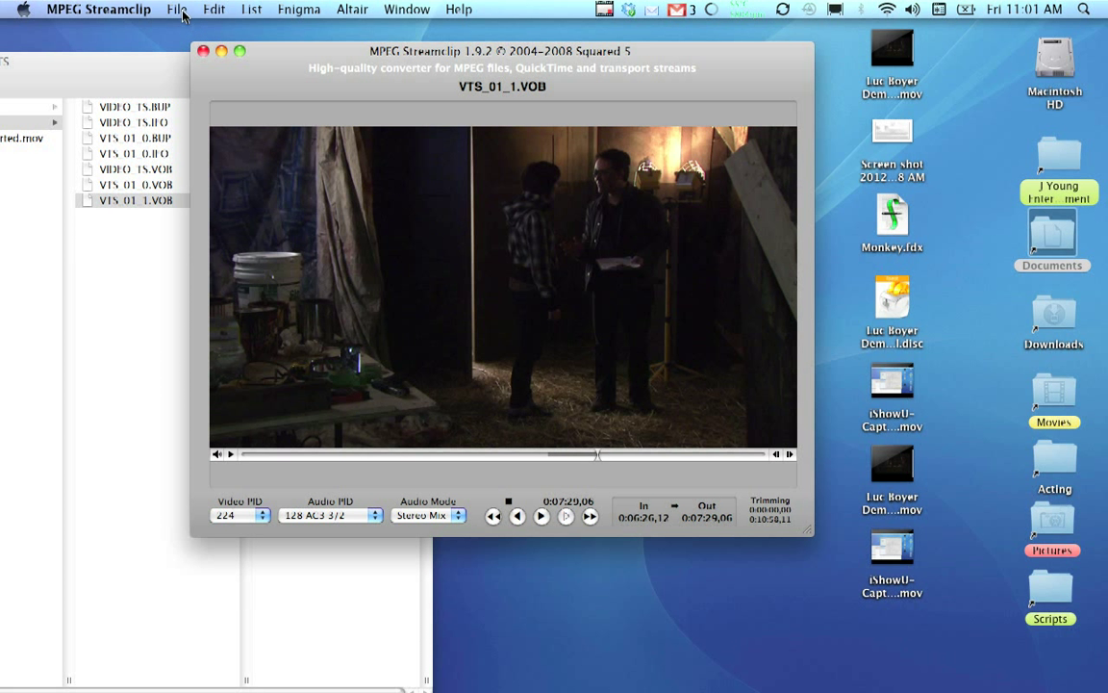
# Step: Export to QuickTime with Motion JPEG A at 100%, unscaled 720×480, deinterlaced
pyautogui.click(175, 11)
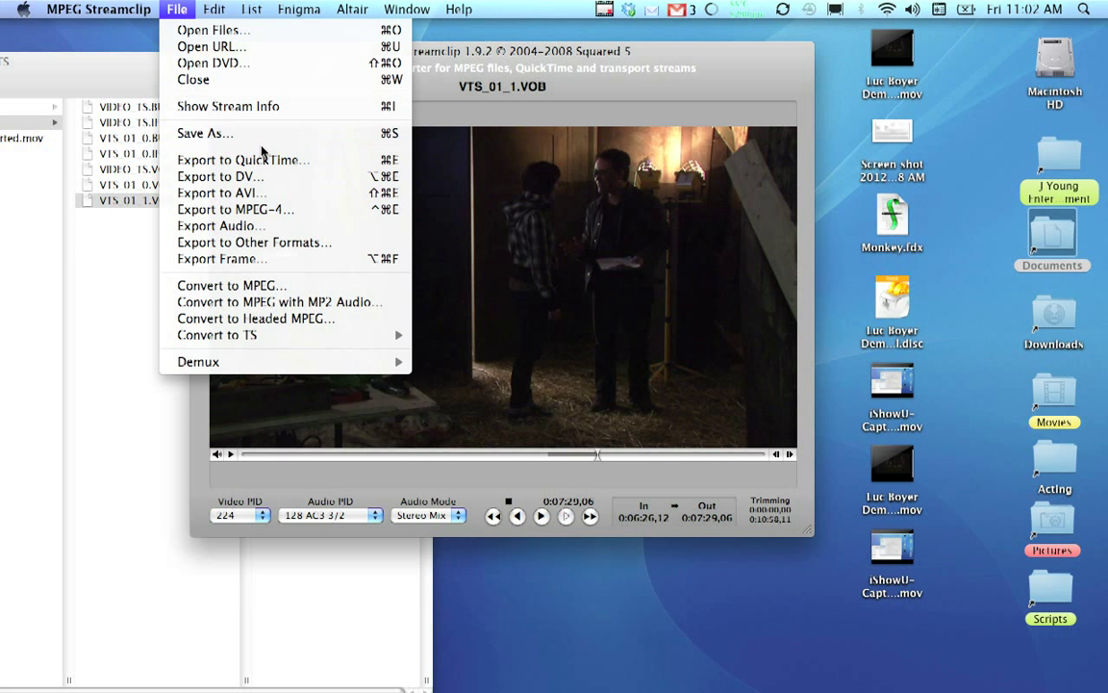
pyautogui.click(244, 160)
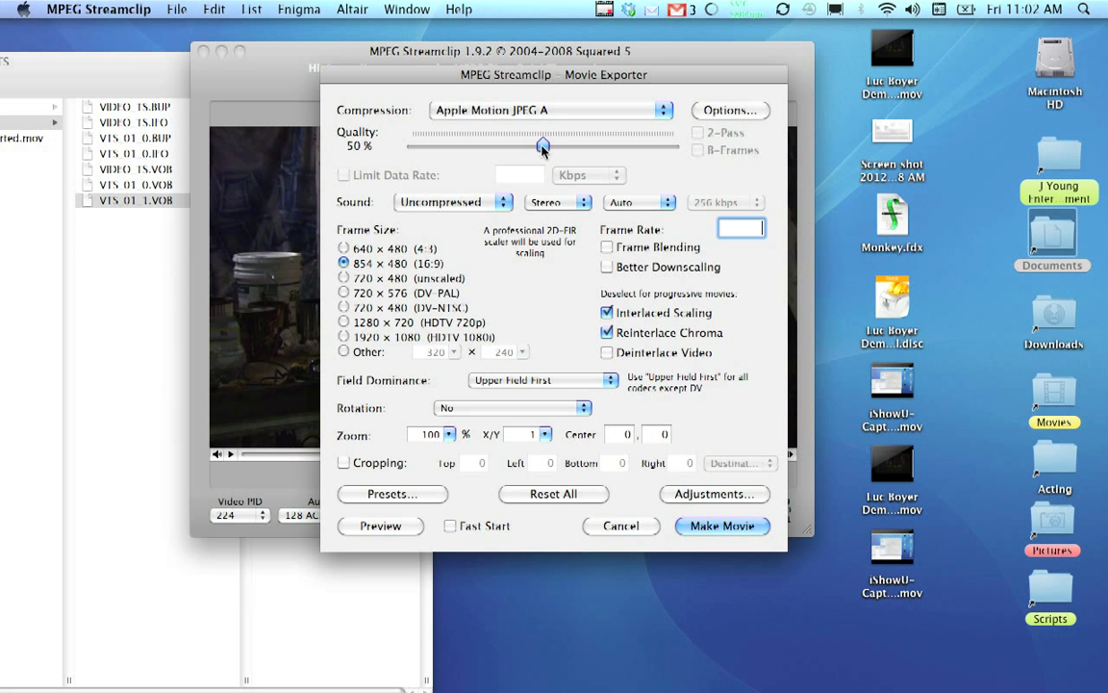
pyautogui.moveTo(543, 145); pyautogui.dragTo(673, 146)
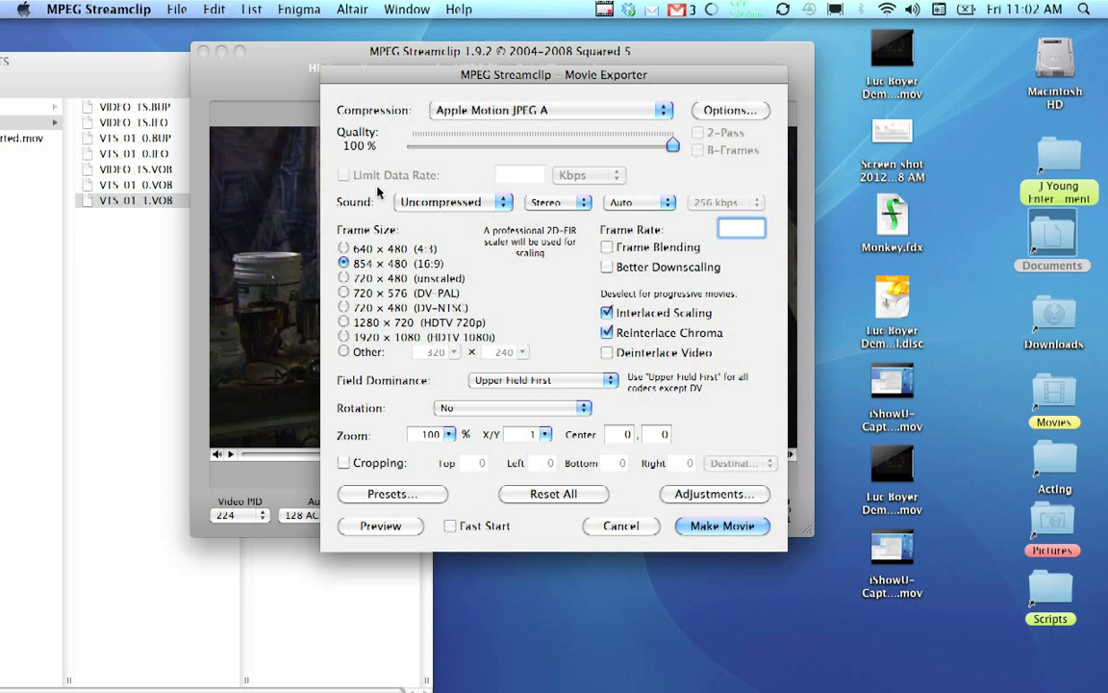
pyautogui.moveTo(381, 282)
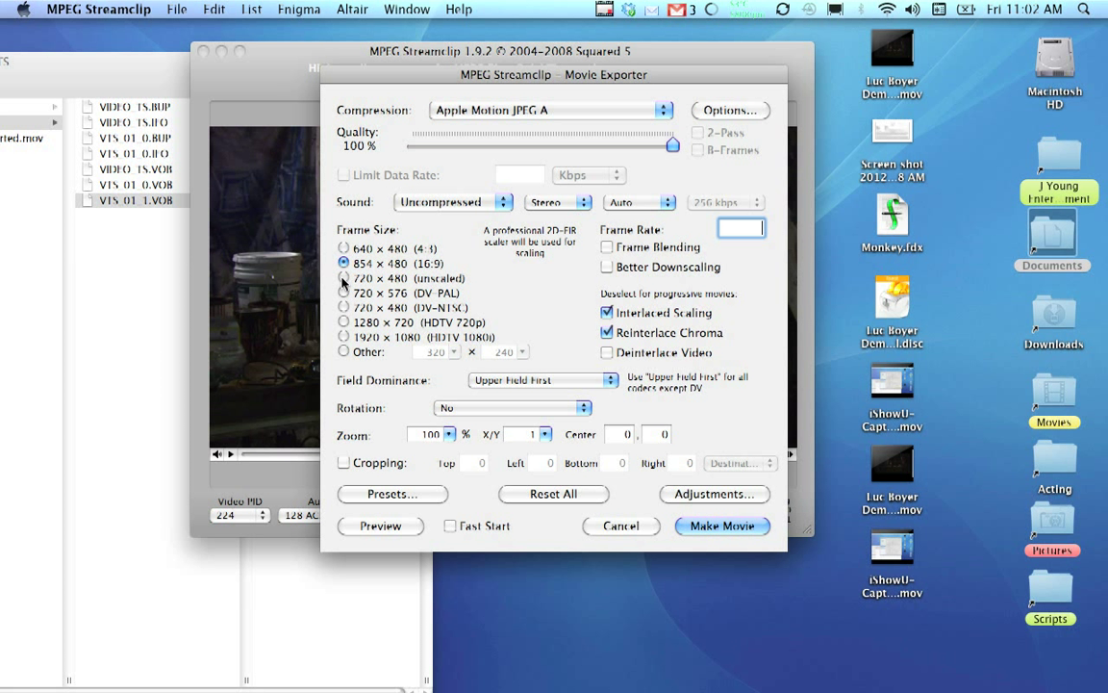
pyautogui.click(344, 278)
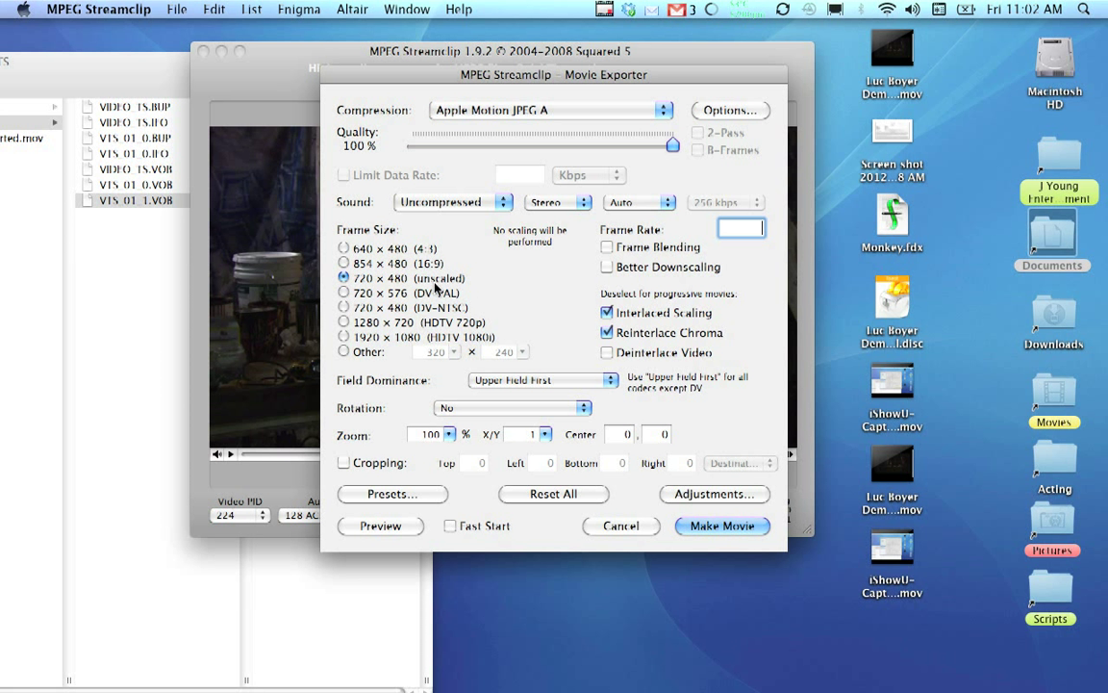
pyautogui.moveTo(494, 291)
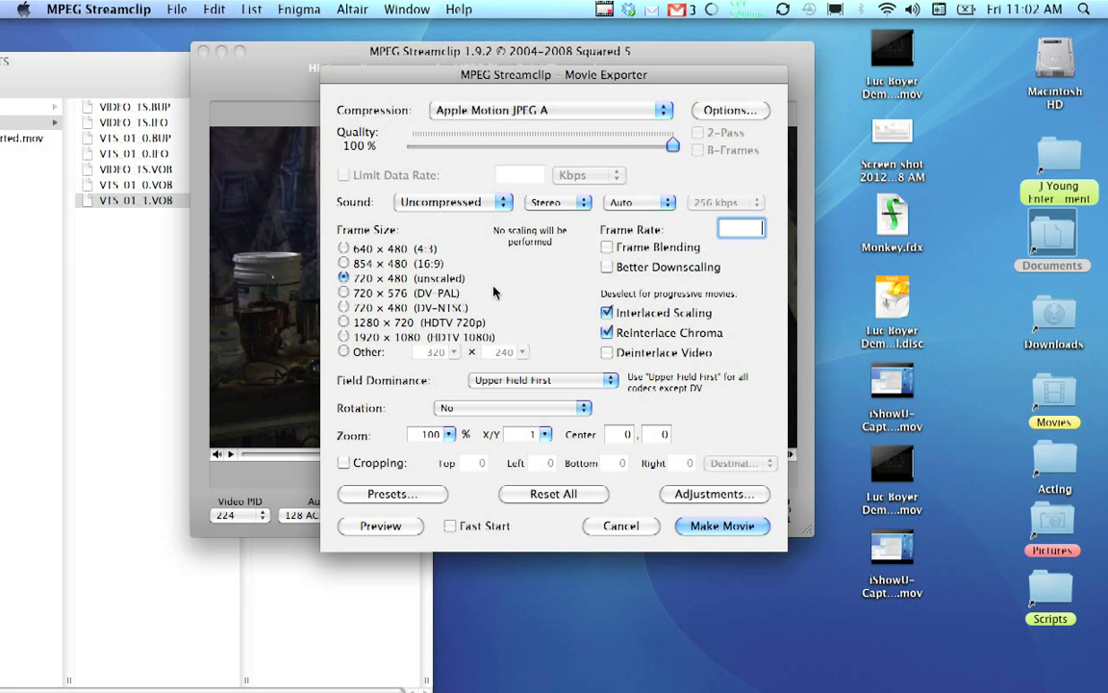
pyautogui.moveTo(567, 351)
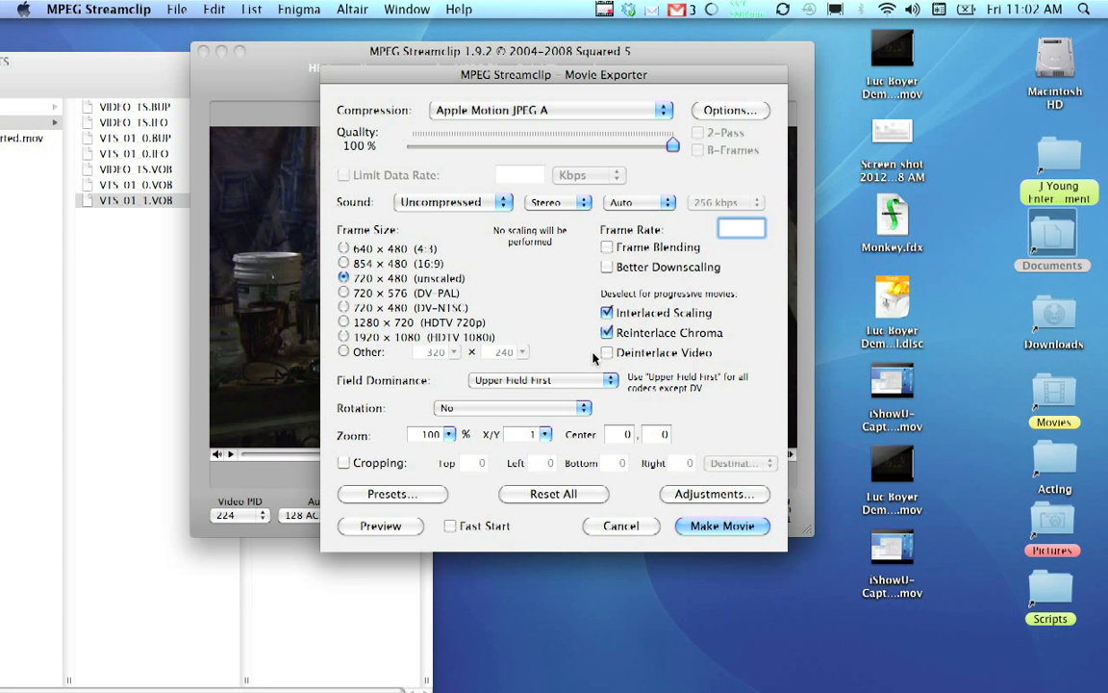
pyautogui.click(607, 352)
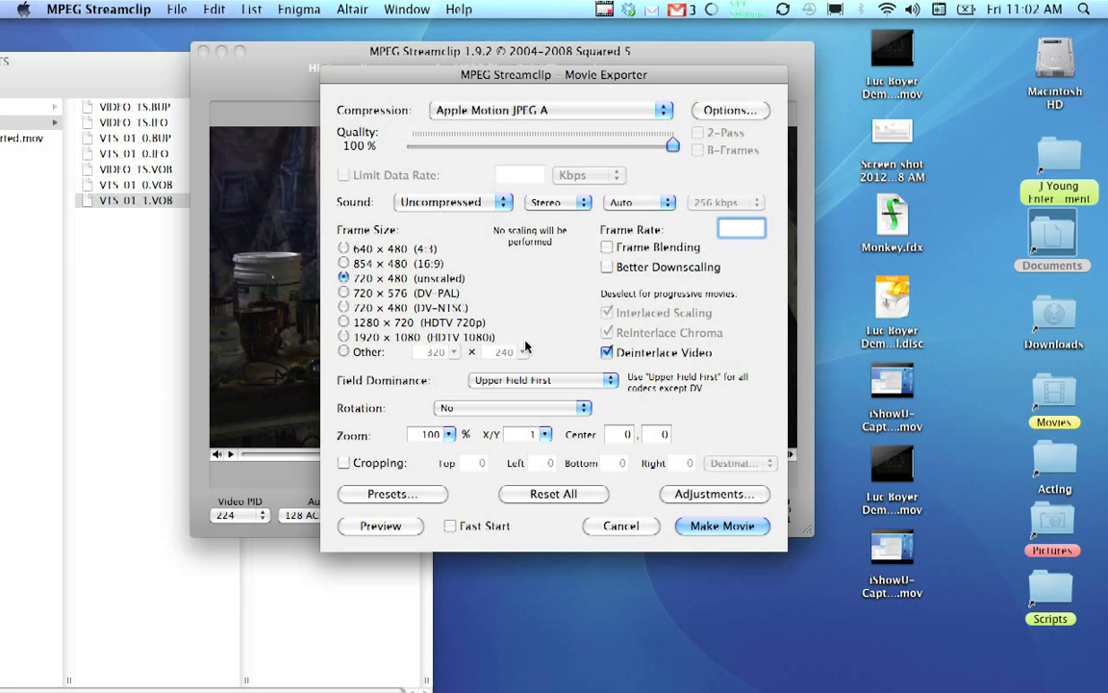
pyautogui.moveTo(457, 277)
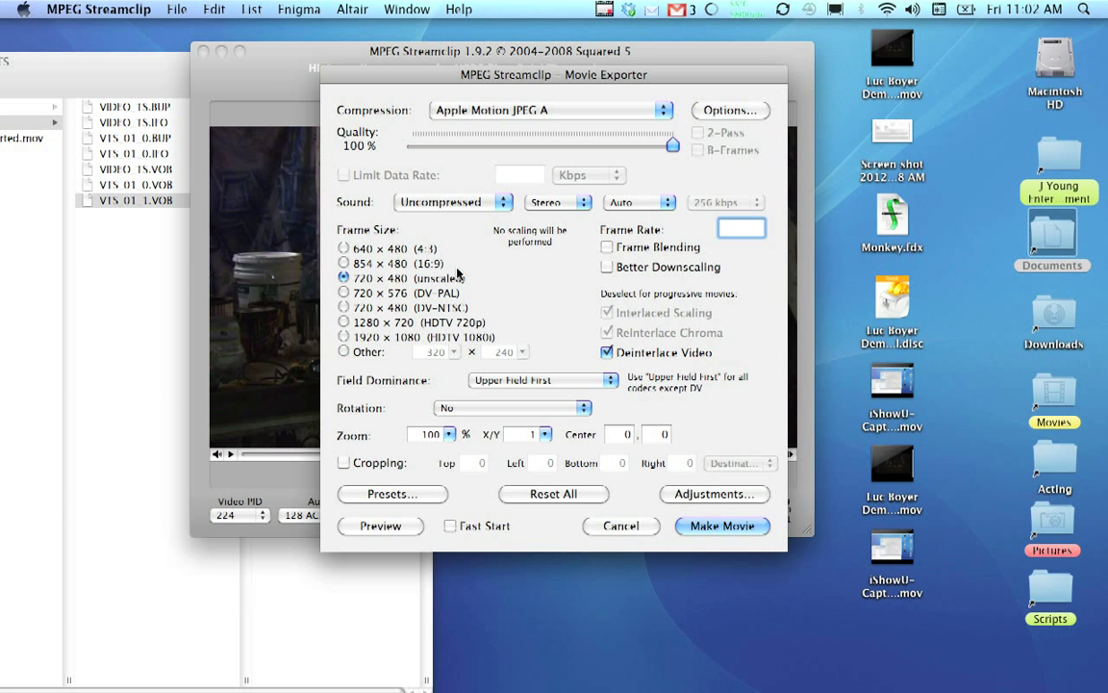
pyautogui.moveTo(543, 123)
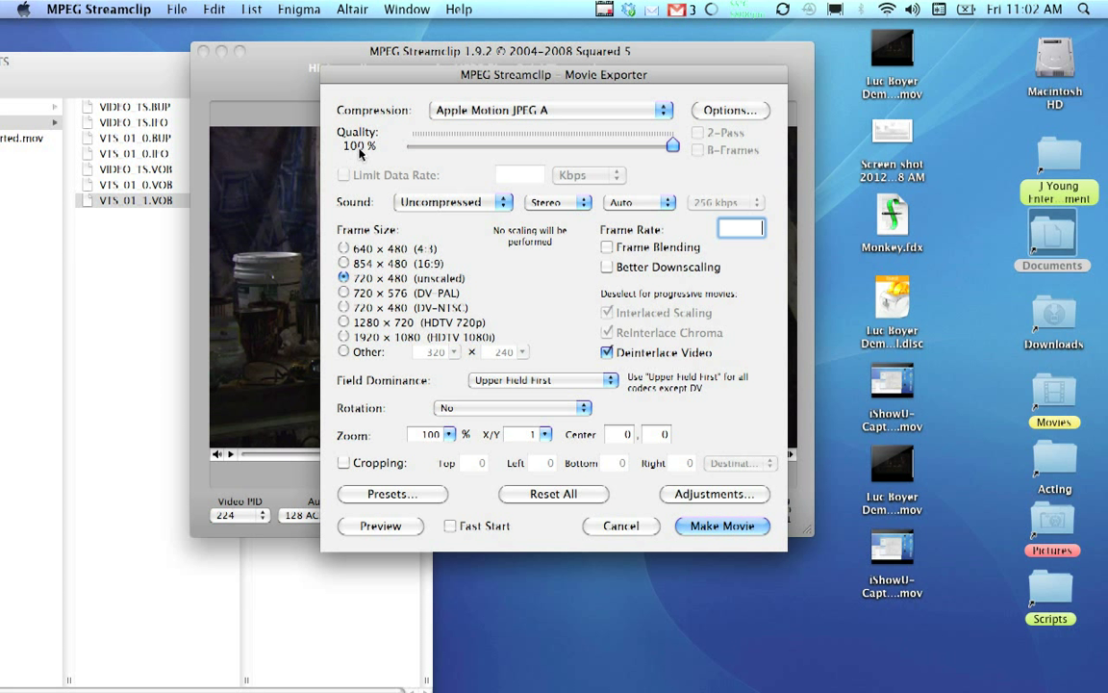
pyautogui.moveTo(419, 290)
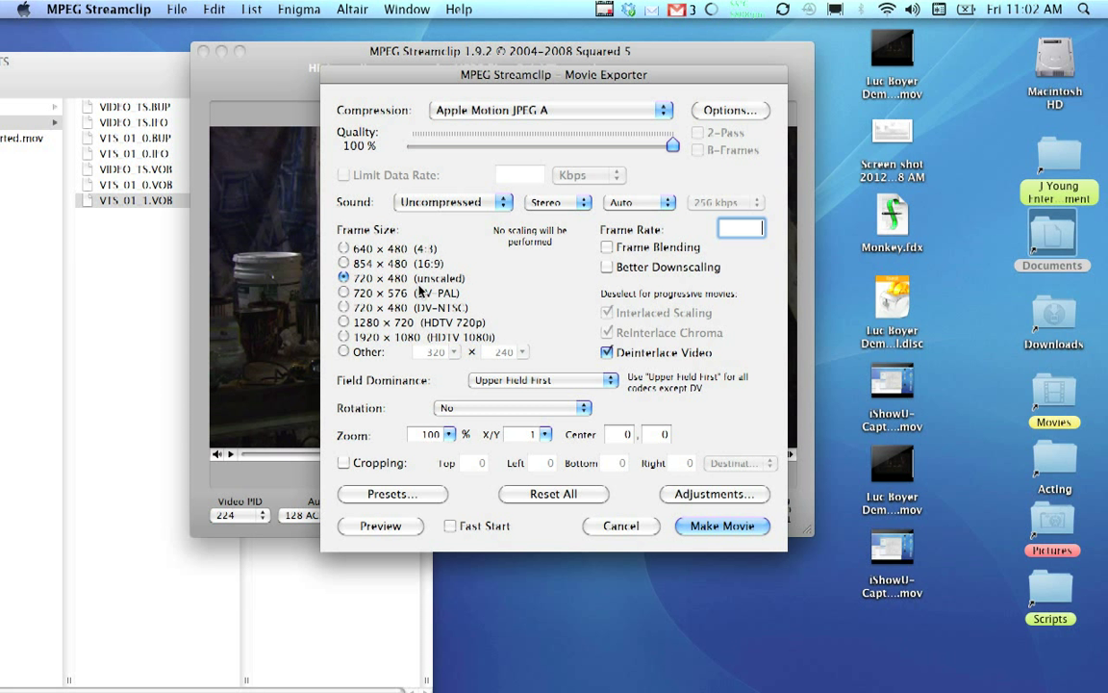
pyautogui.moveTo(511, 308)
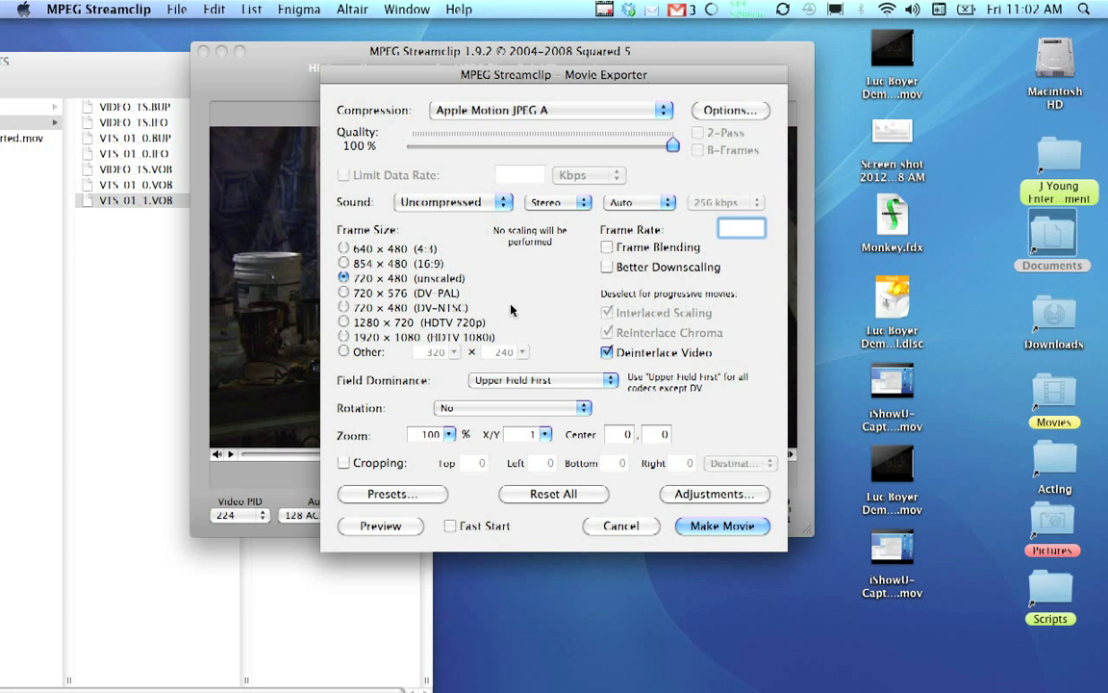
pyautogui.moveTo(751, 520)
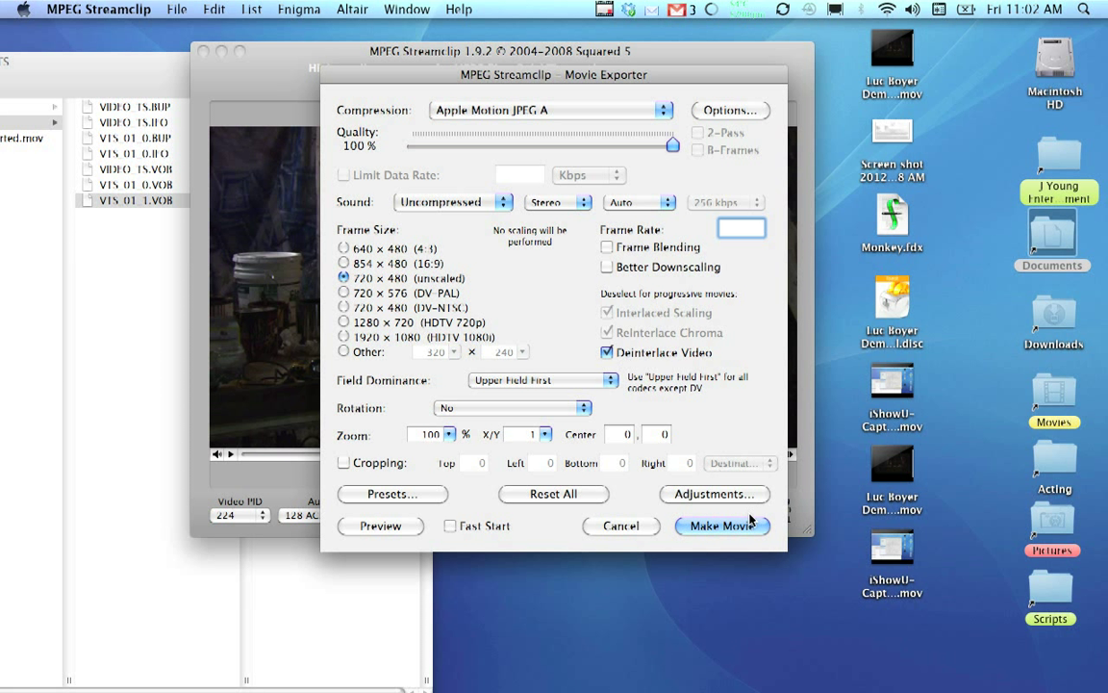
# Step: Make the movie and save it to the Desktop as test.mov
pyautogui.click(721, 526)
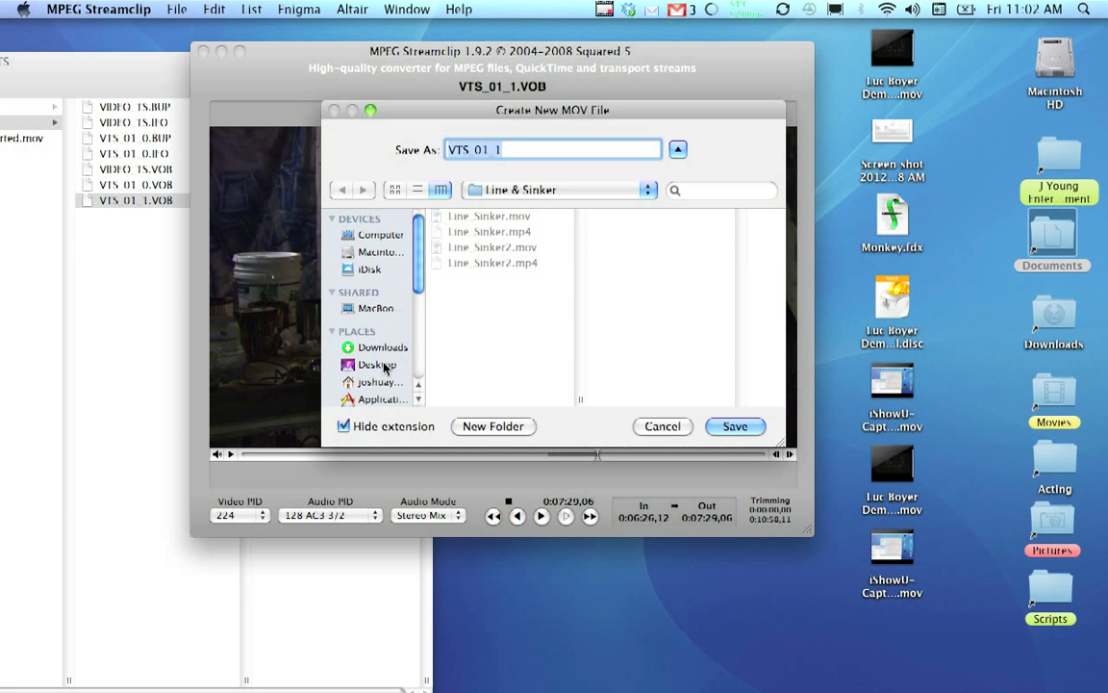
pyautogui.click(372, 365)
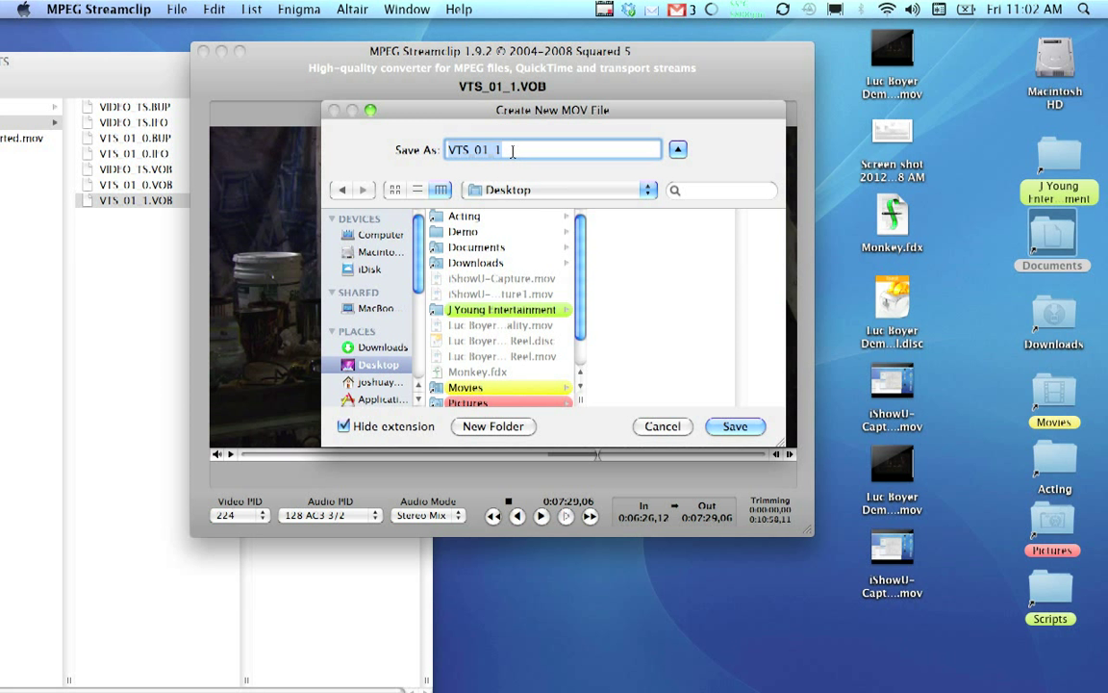
pyautogui.write('test')
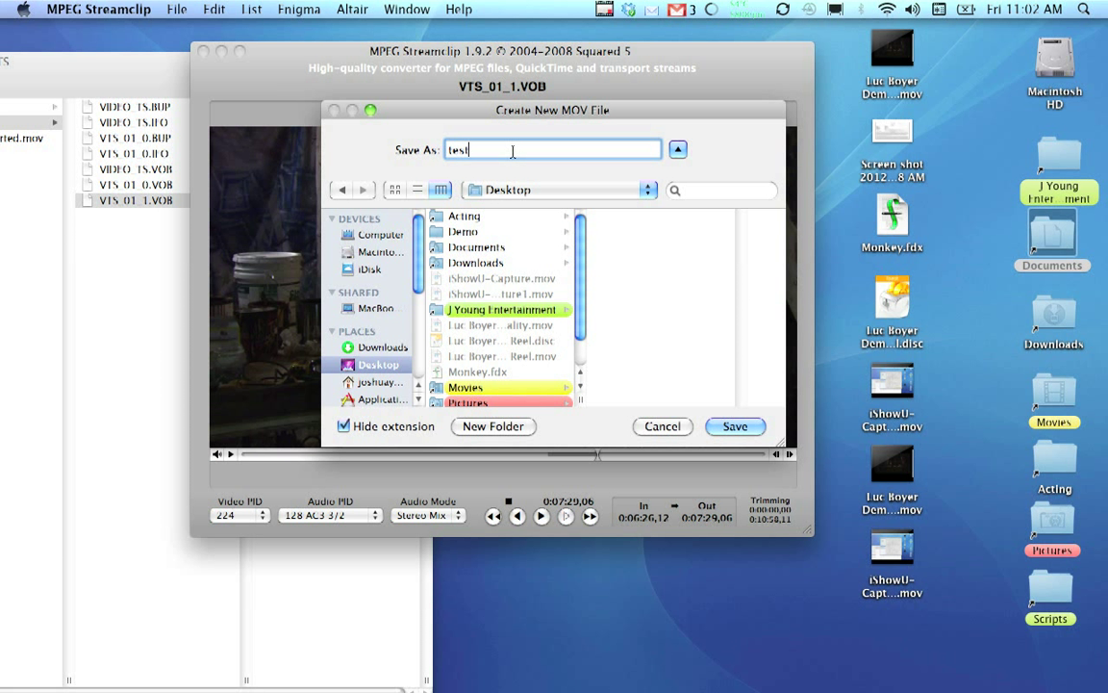
pyautogui.click(734, 426)
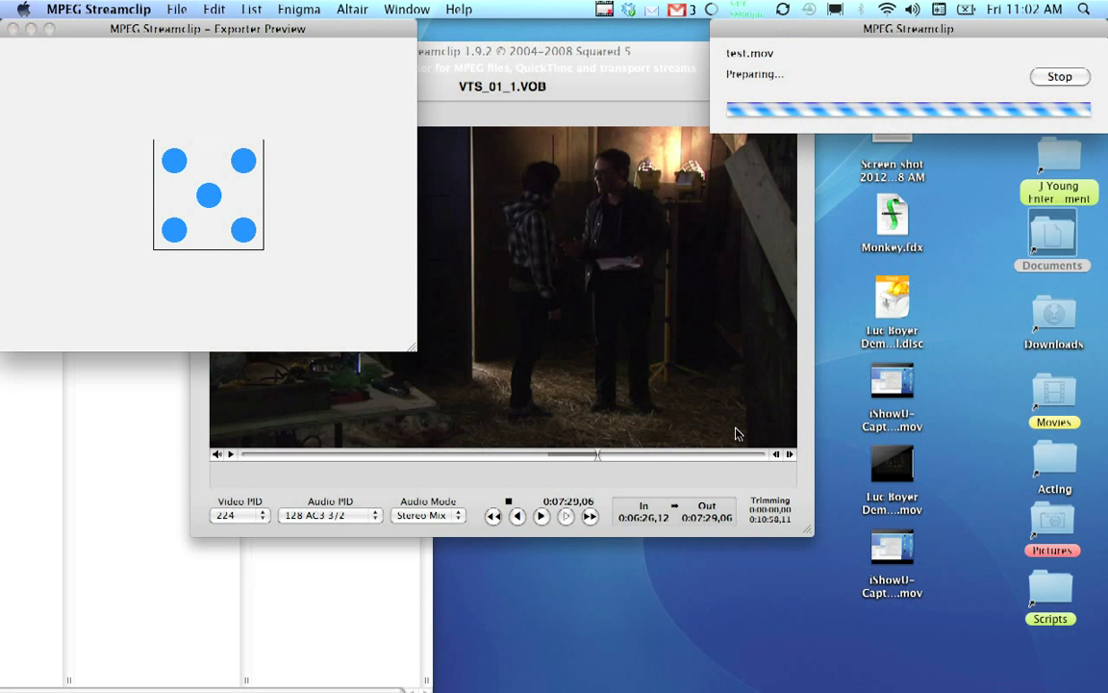